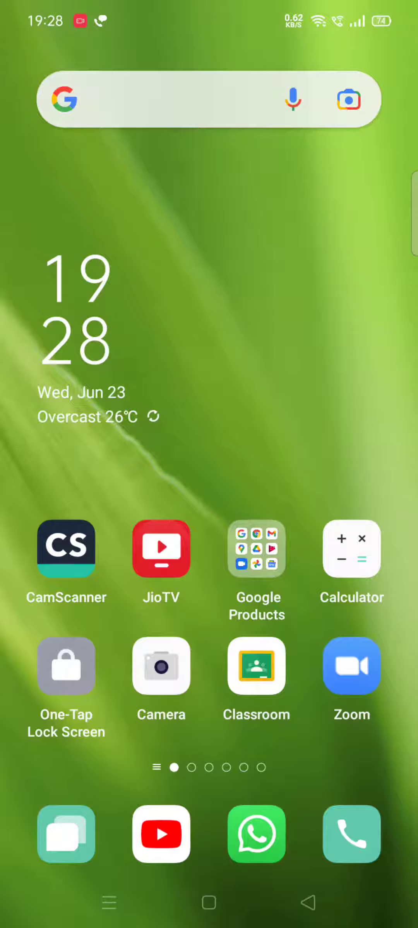
Open the Google Products app folder on the Android home screen.
{"action": "left_click", "coordinate": [256, 834]}
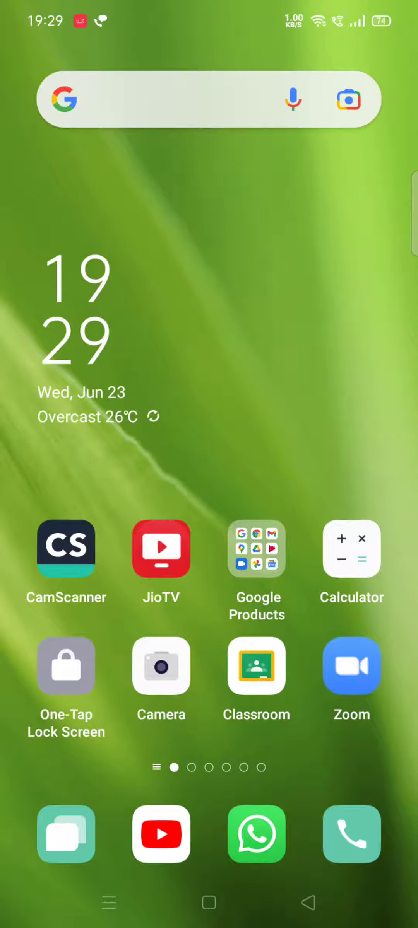
{"action": "left_click", "coordinate": [256, 549]}
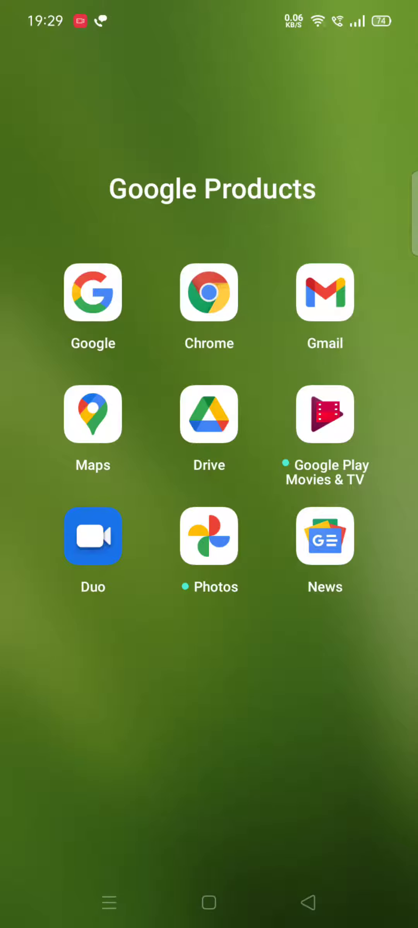
{"action": "left_click", "coordinate": [208, 413]}
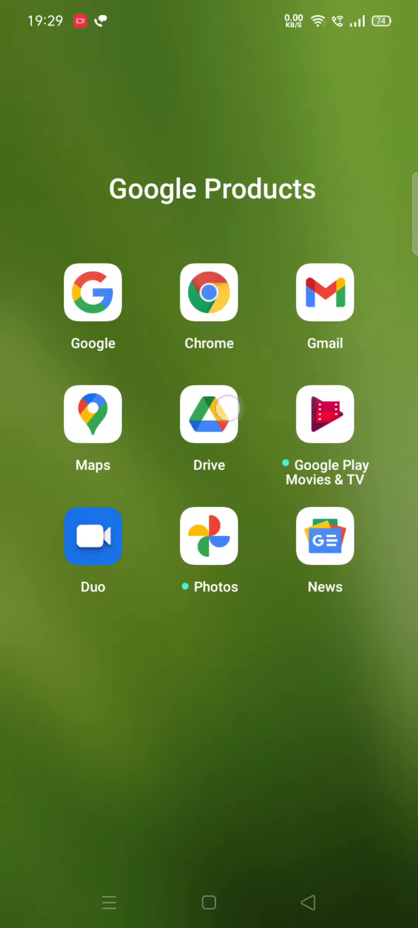
{"action": "left_click", "coordinate": [208, 414]}
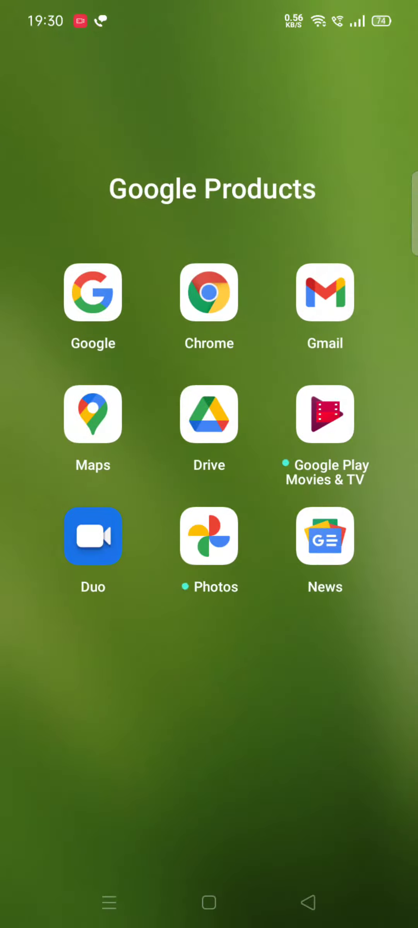
Launch Drive and open Storage from its menu, showing 4.95 GB of 15 GB used.
{"action": "left_click", "coordinate": [208, 413]}
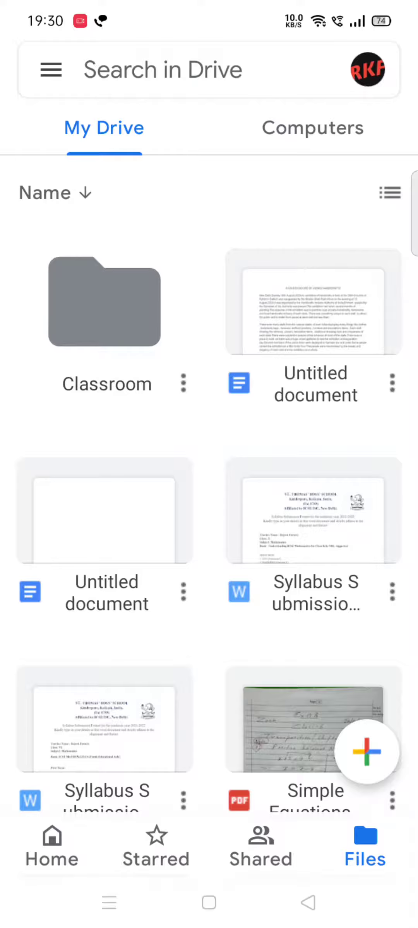
{"action": "left_click", "coordinate": [50, 70]}
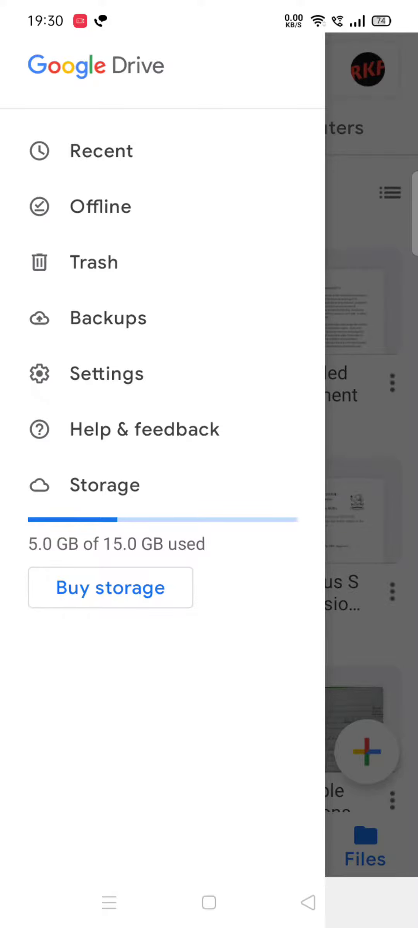
{"action": "left_click", "coordinate": [105, 485]}
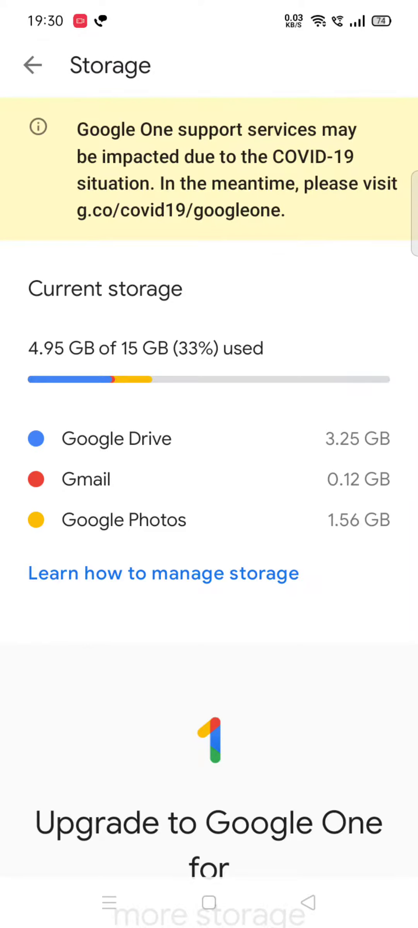